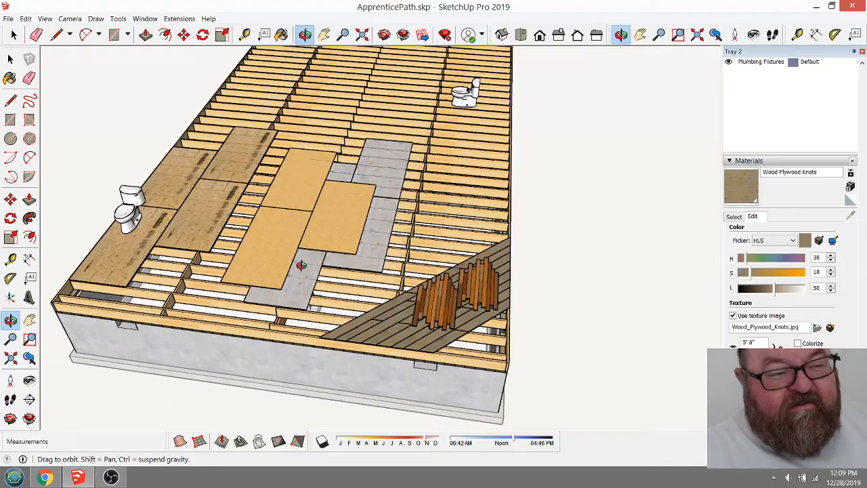
Orbit around the diagonal plank subfloor to inspect board seams, edges and rim ends
left_click_drag(298, 264, 257, 264)
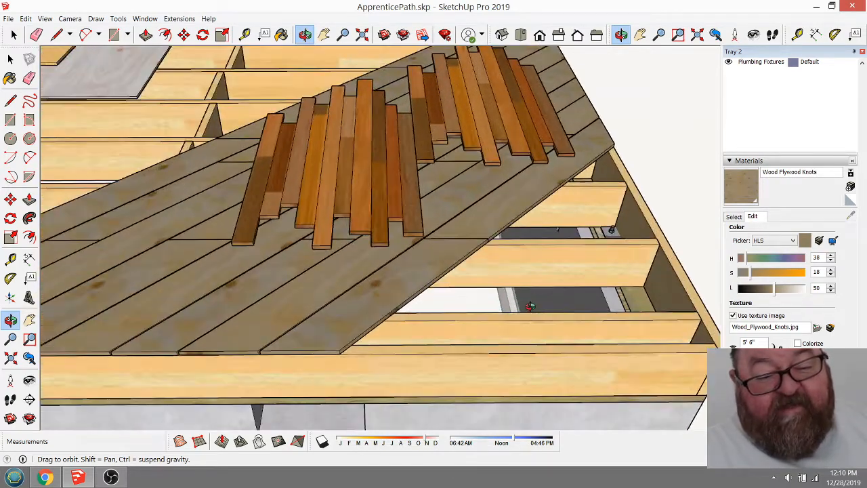
left_click_drag(528, 305, 430, 256)
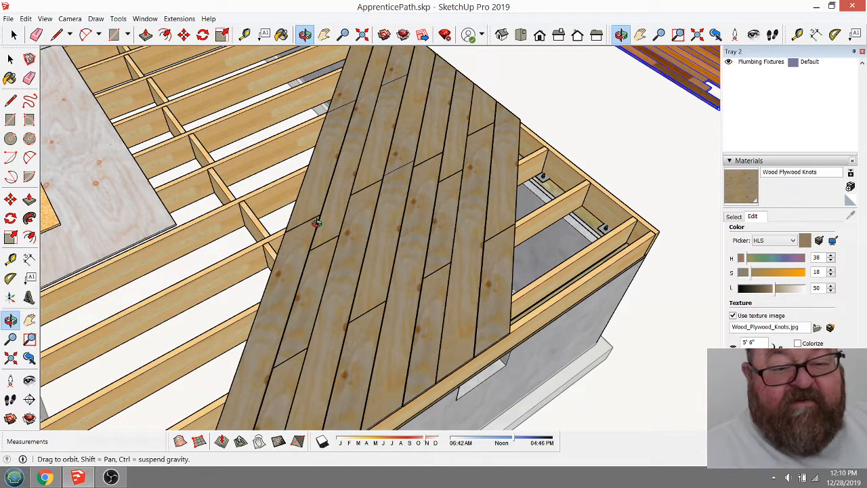
mouse_move(387, 264)
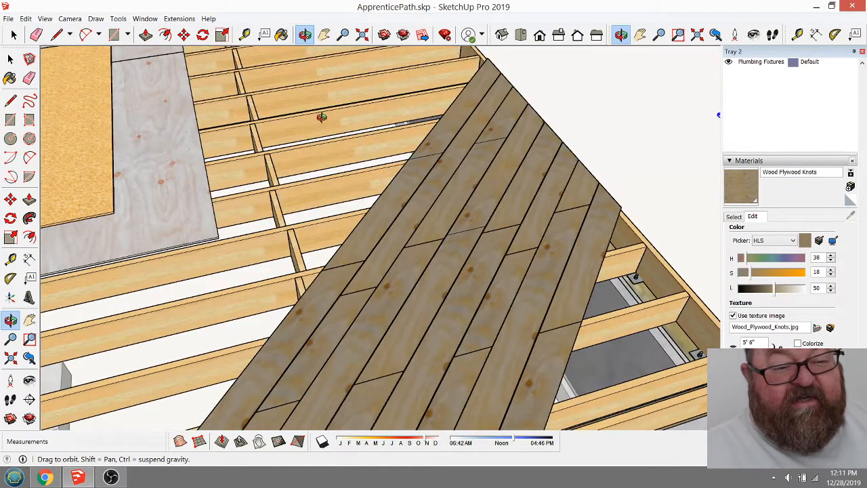
left_click_drag(322, 117, 310, 204)
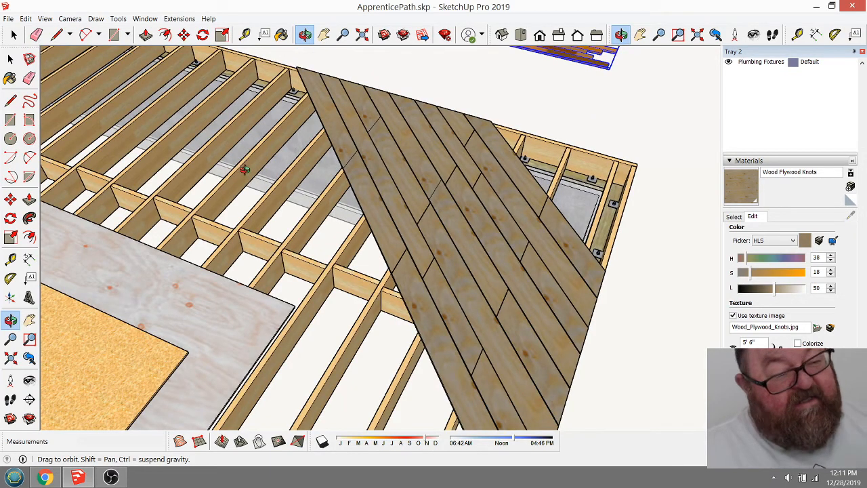
mouse_move(298, 203)
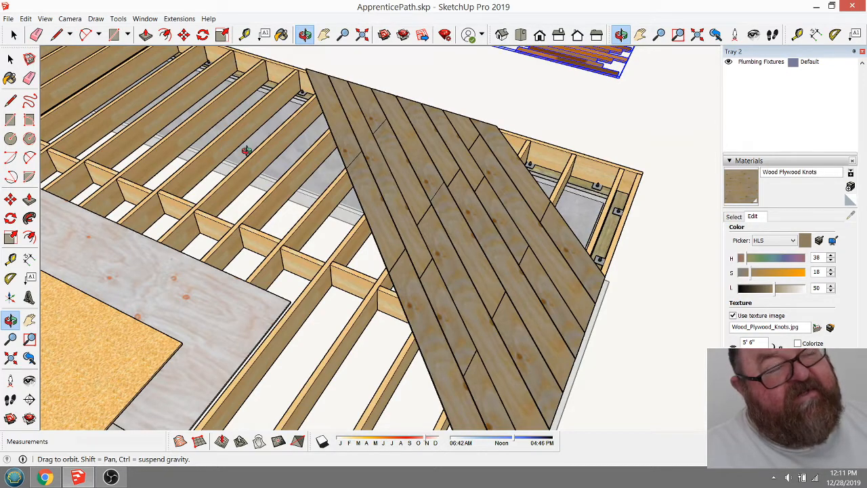
mouse_move(437, 242)
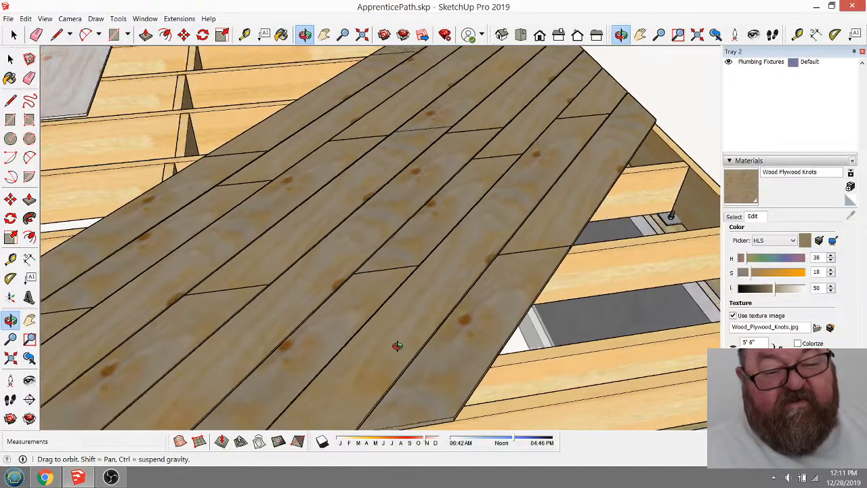
left_click_drag(398, 346, 418, 356)
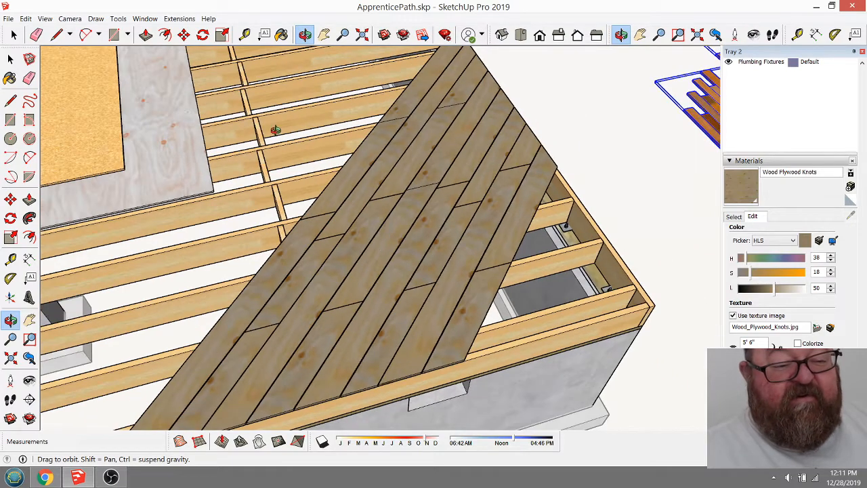
mouse_move(391, 211)
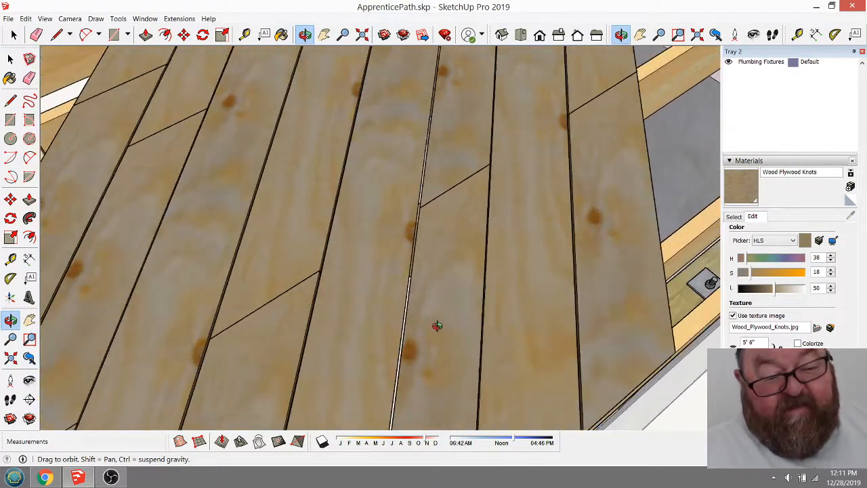
left_click_drag(437, 326, 501, 312)
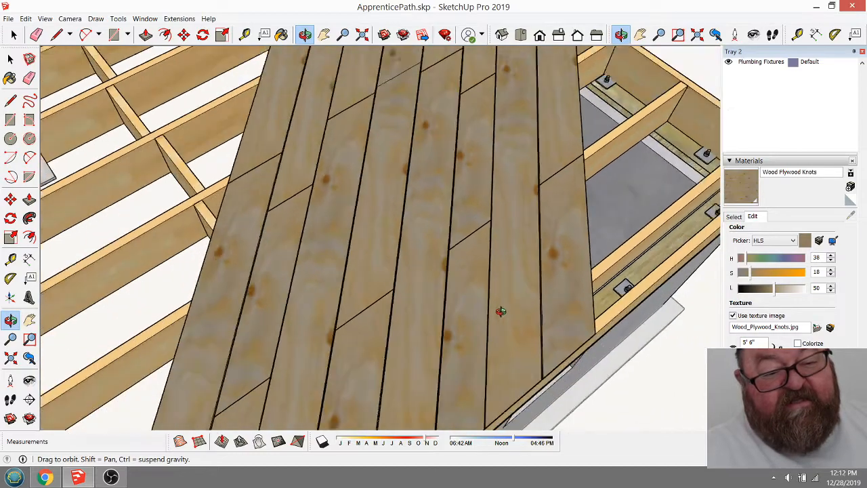
left_click_drag(502, 311, 154, 155)
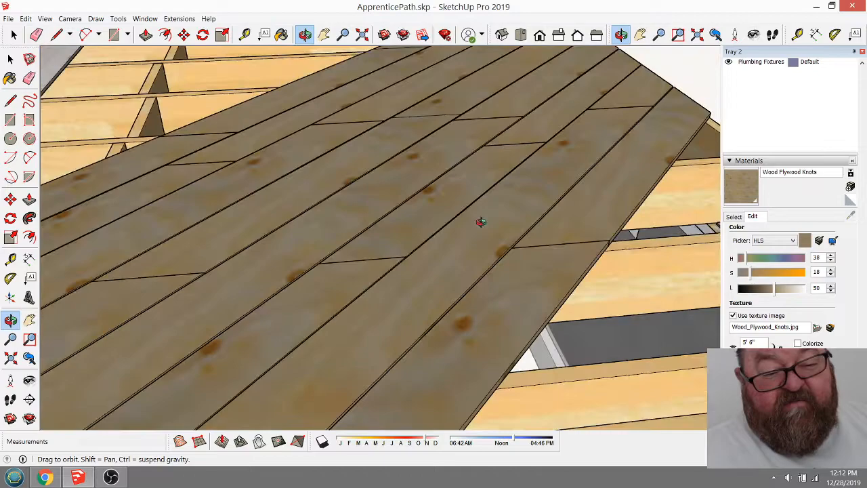
left_click_drag(481, 223, 539, 303)
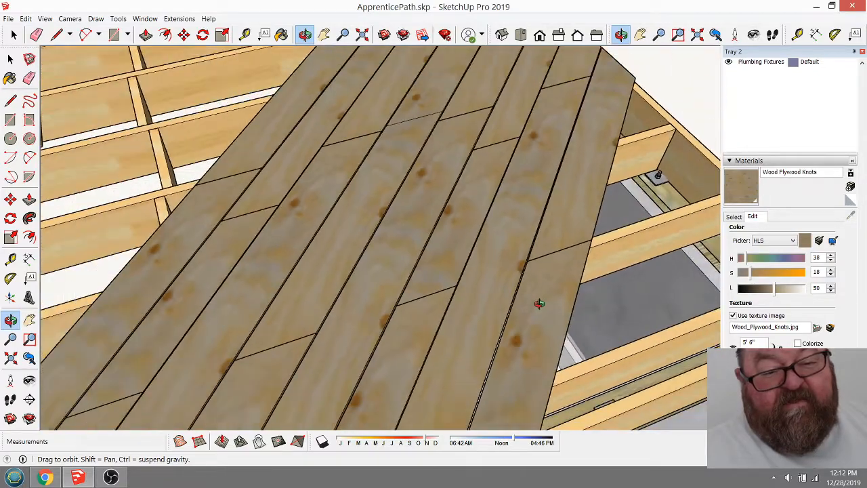
left_click_drag(539, 303, 434, 270)
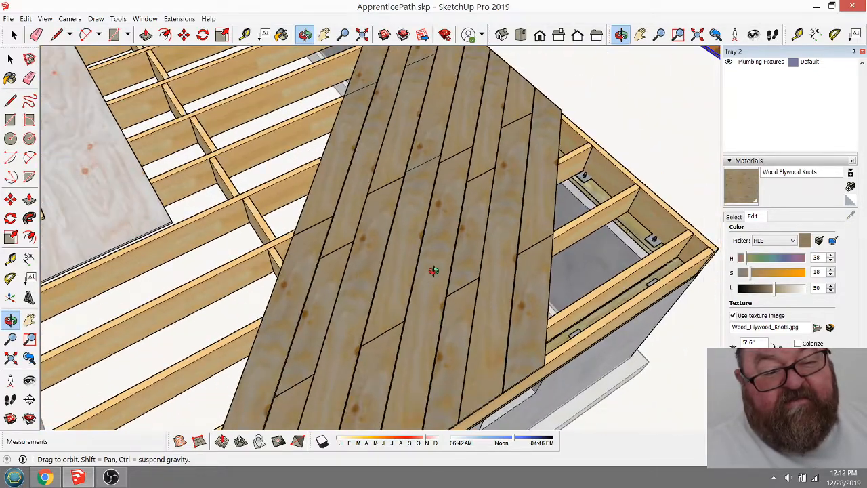
left_click_drag(434, 271, 383, 291)
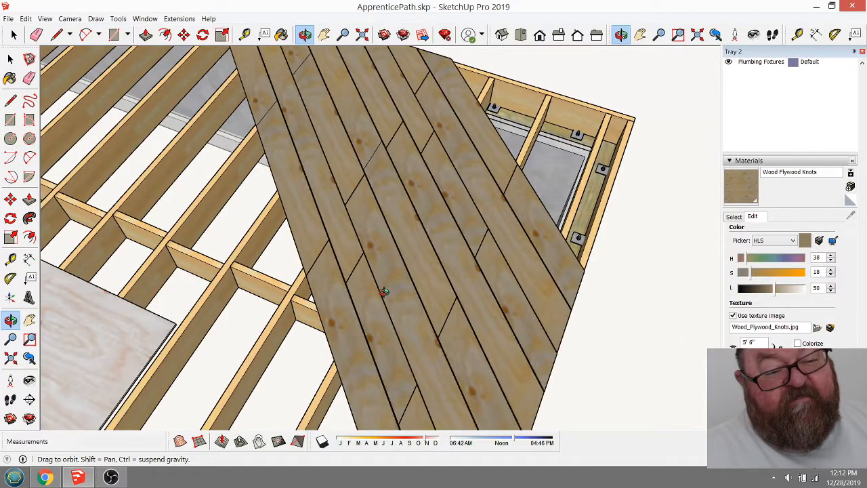
left_click_drag(386, 291, 338, 268)
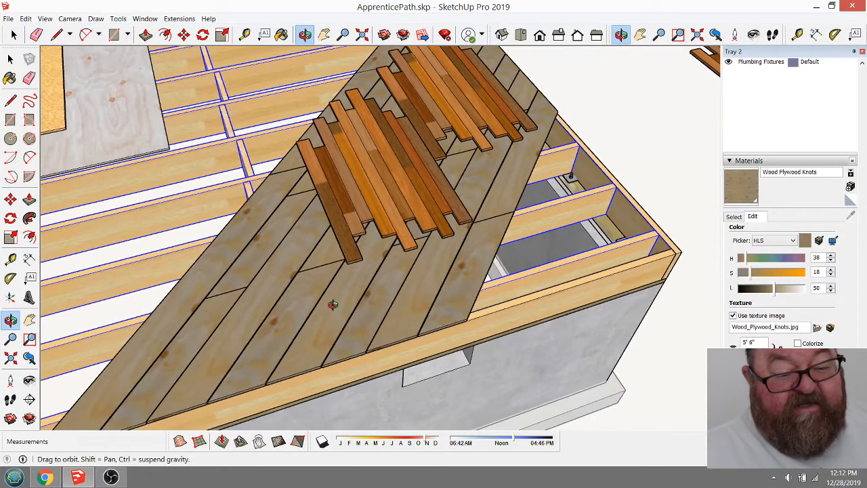
mouse_move(429, 297)
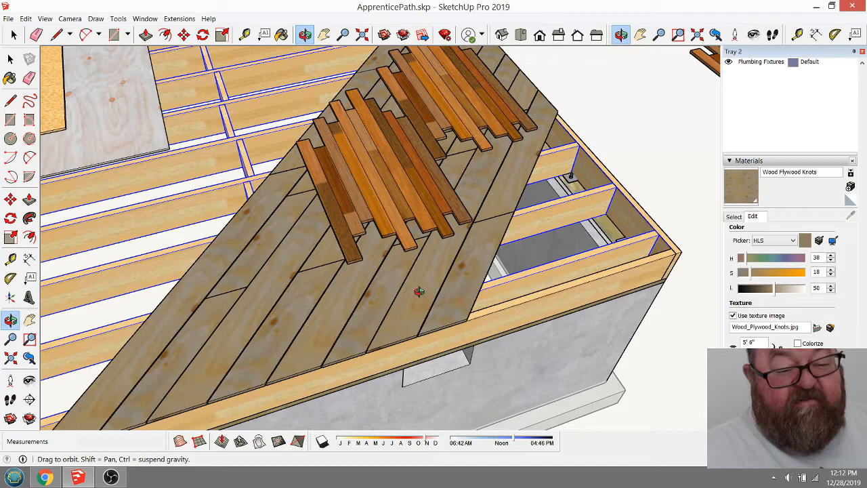
Orbit around the stacked loose floor boards on the planking from several angles
left_click_drag(419, 292, 413, 284)
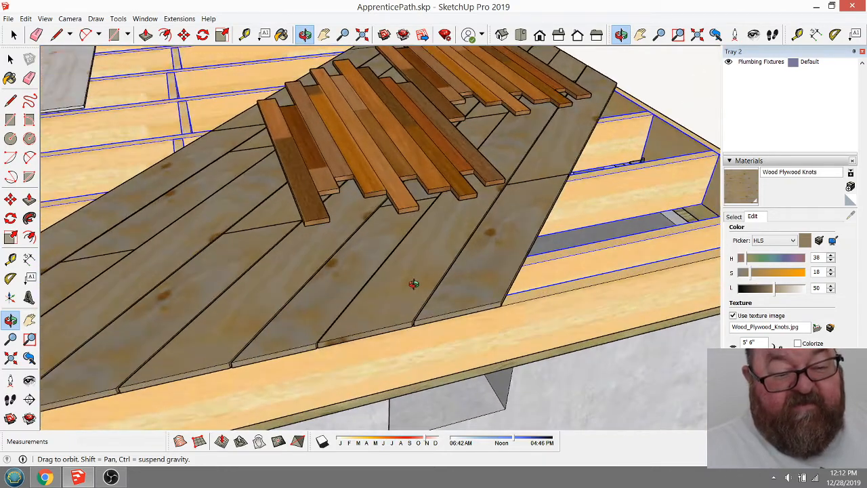
left_click_drag(413, 283, 398, 300)
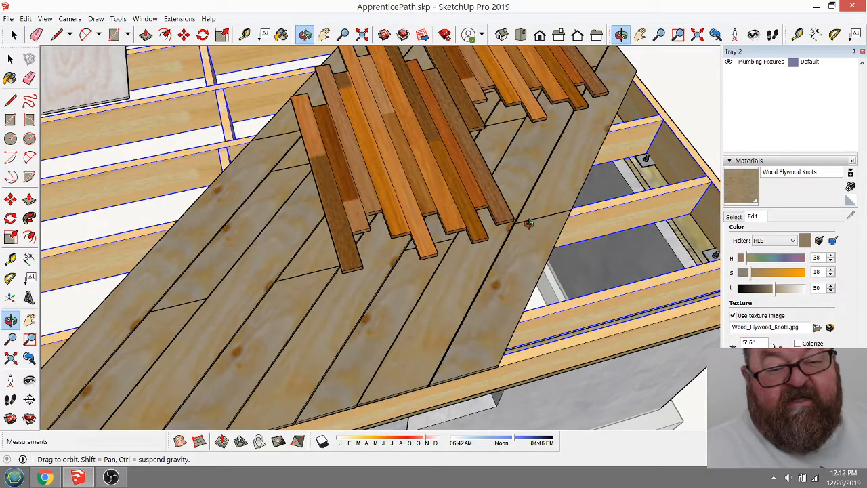
left_click_drag(528, 223, 305, 235)
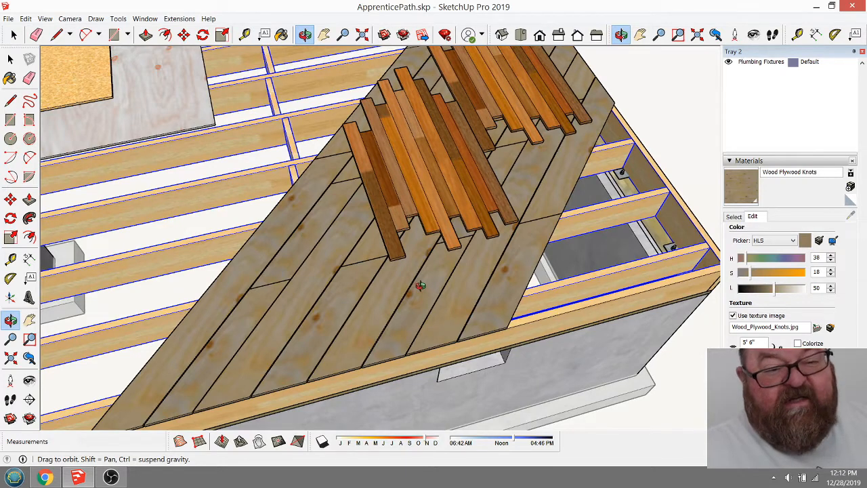
left_click_drag(420, 284, 318, 183)
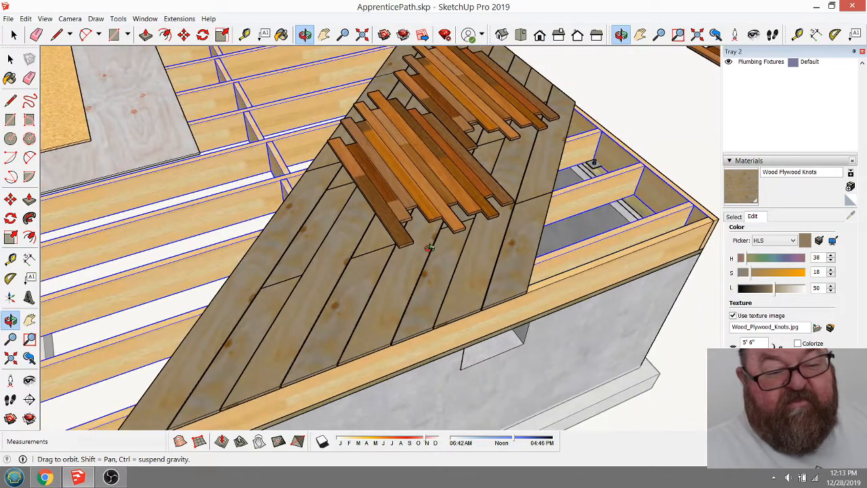
left_click_drag(429, 247, 318, 278)
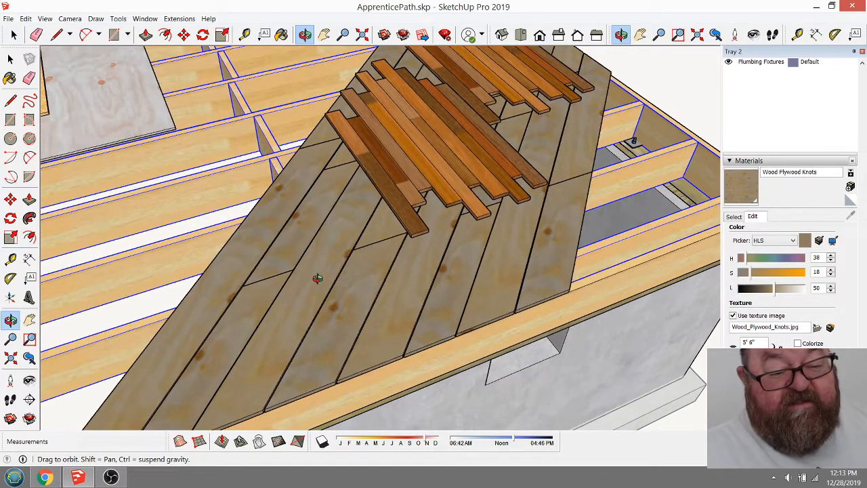
left_click_drag(318, 278, 365, 256)
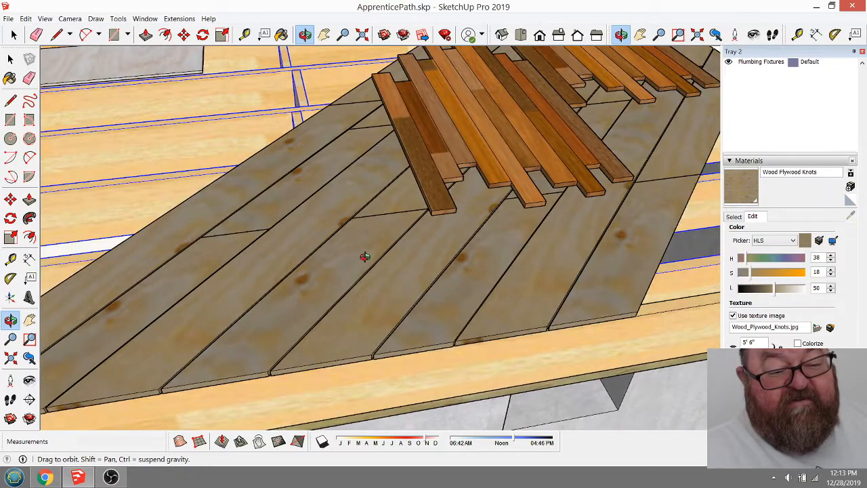
left_click_drag(366, 258, 346, 231)
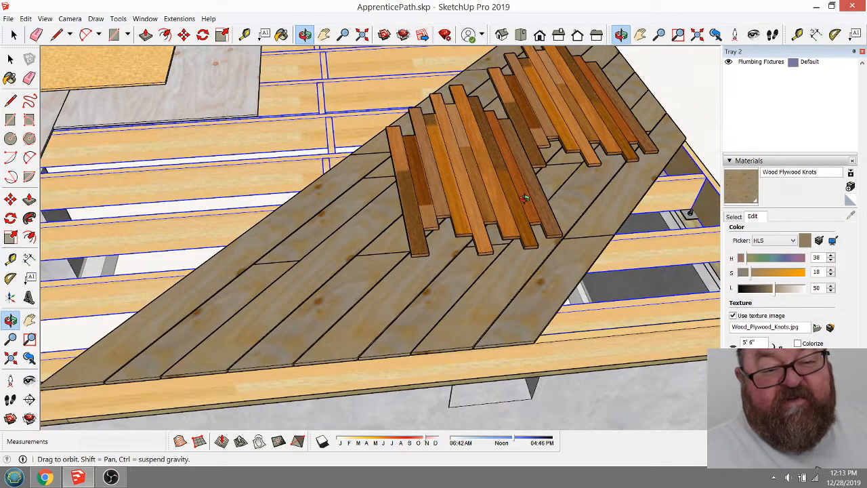
left_click_drag(526, 200, 396, 223)
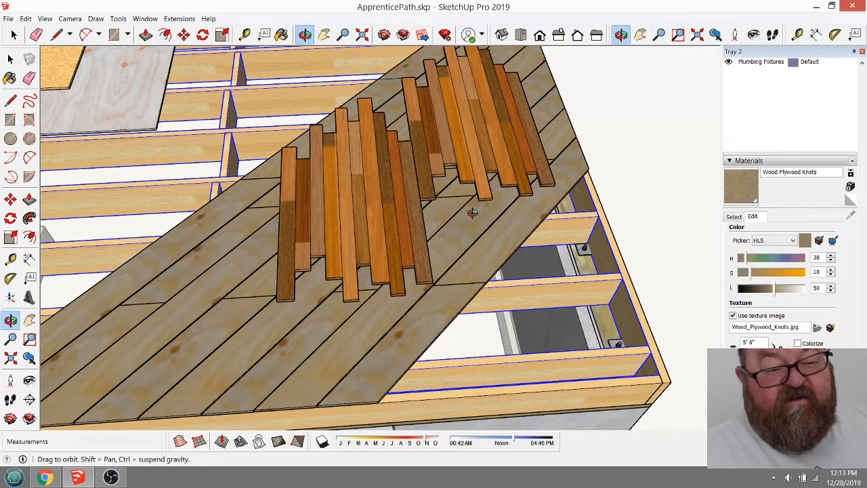
mouse_move(253, 123)
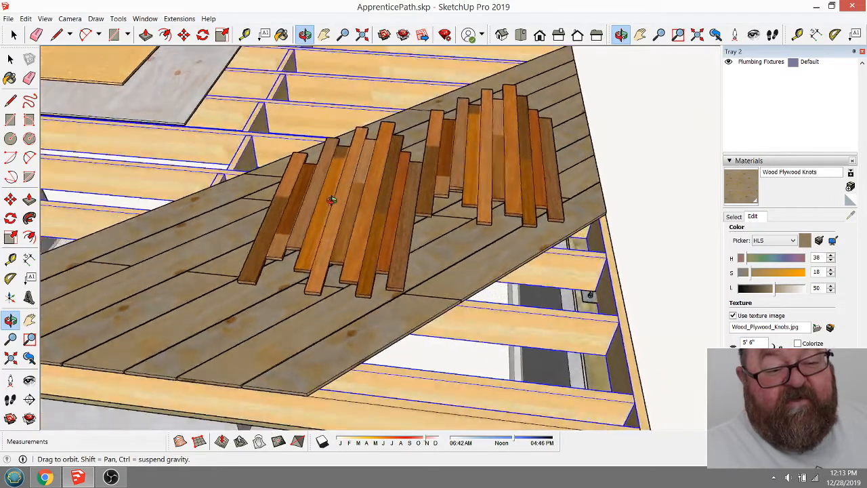
left_click_drag(332, 199, 325, 216)
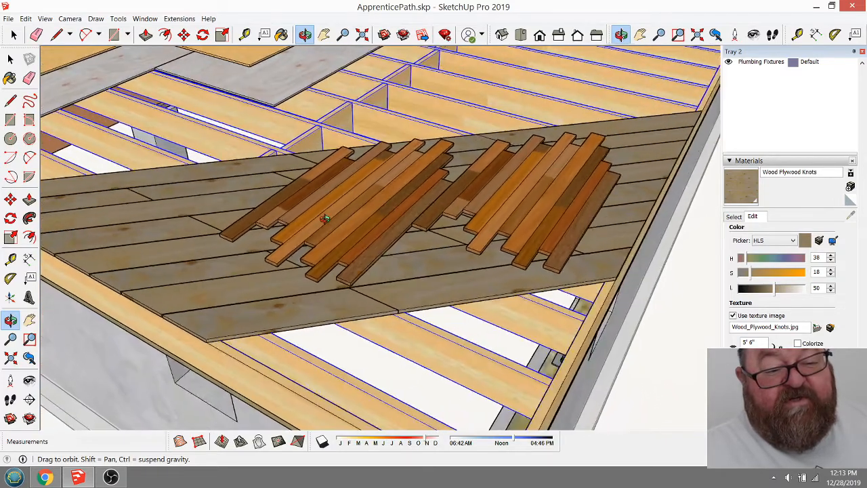
left_click_drag(325, 219, 499, 242)
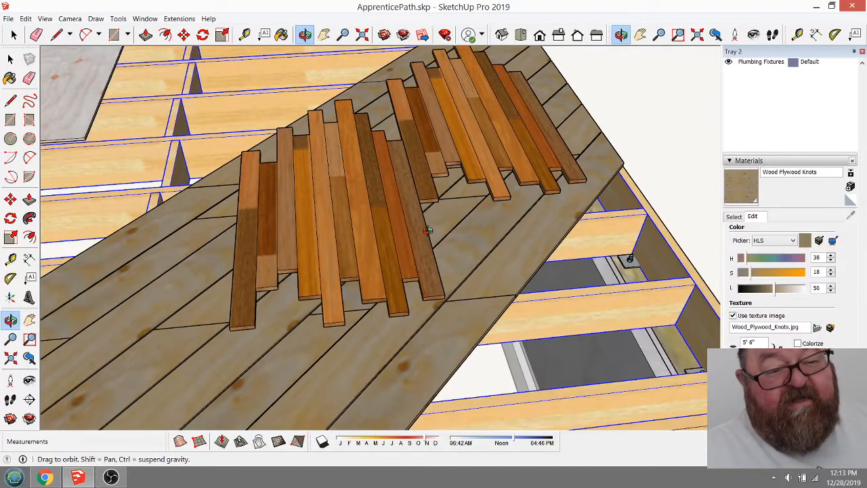
left_click_drag(434, 237, 475, 271)
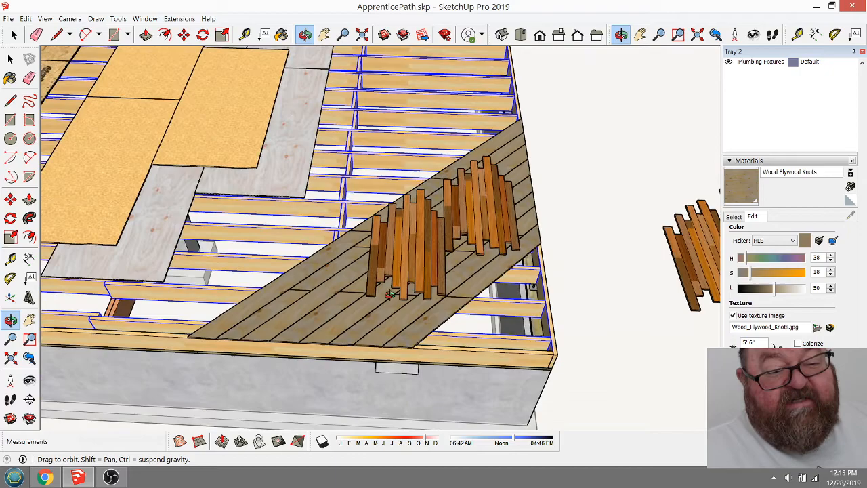
Inspect the OSB and plywood panel edges, overlaps and staggered layout across the joists
left_click_drag(390, 295, 190, 187)
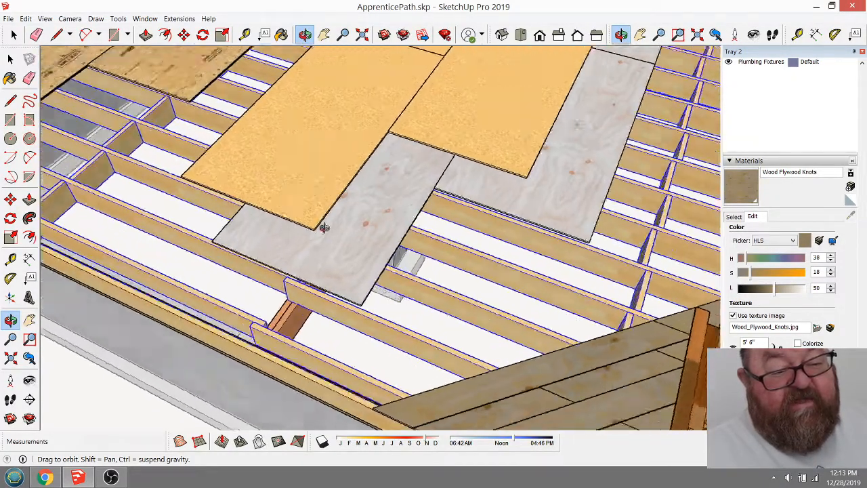
left_click_drag(324, 227, 386, 230)
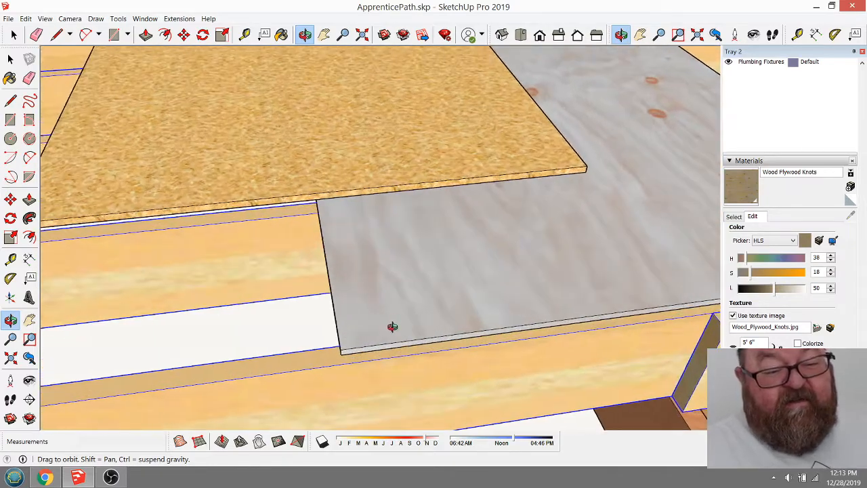
left_click_drag(393, 327, 431, 314)
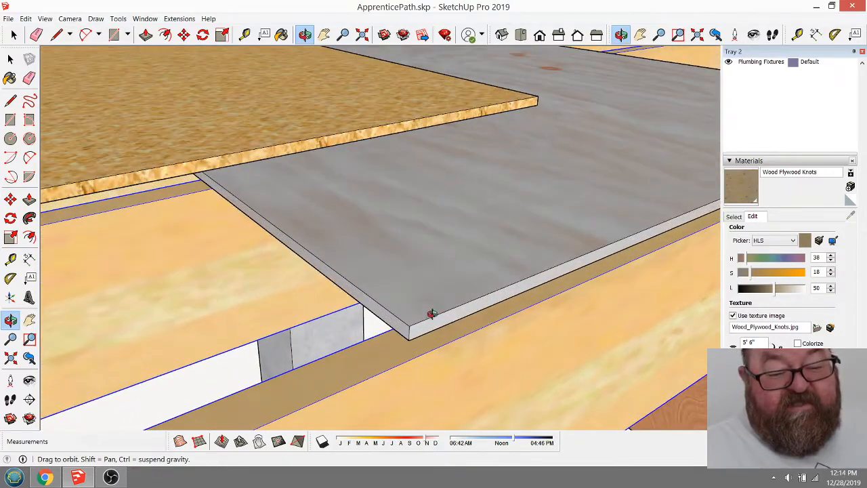
left_click_drag(431, 312, 426, 303)
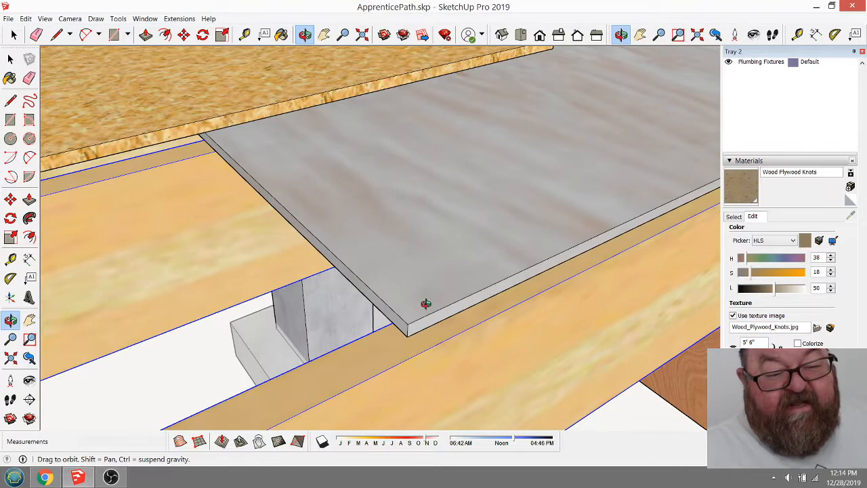
left_click_drag(426, 303, 388, 345)
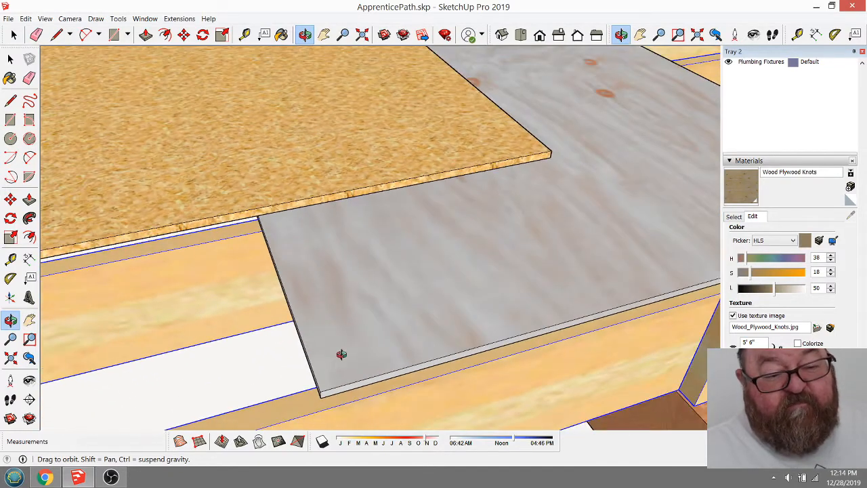
left_click_drag(343, 354, 281, 355)
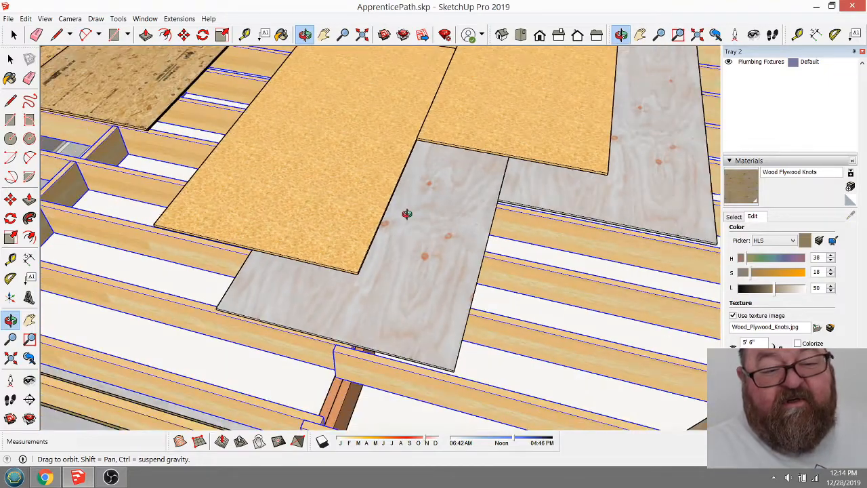
left_click_drag(407, 213, 379, 307)
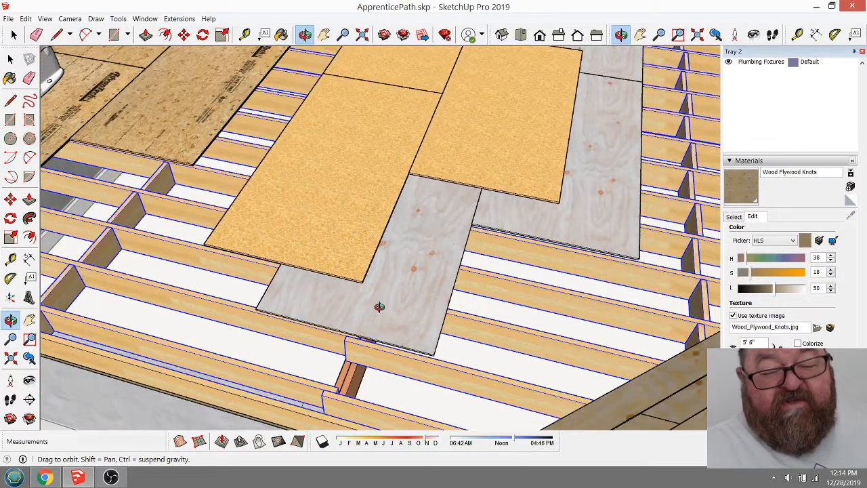
left_click_drag(380, 307, 539, 283)
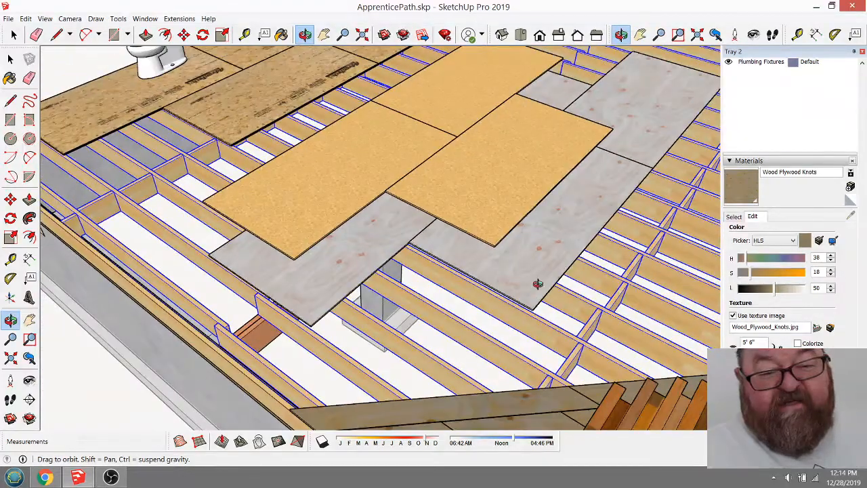
left_click_drag(537, 283, 564, 259)
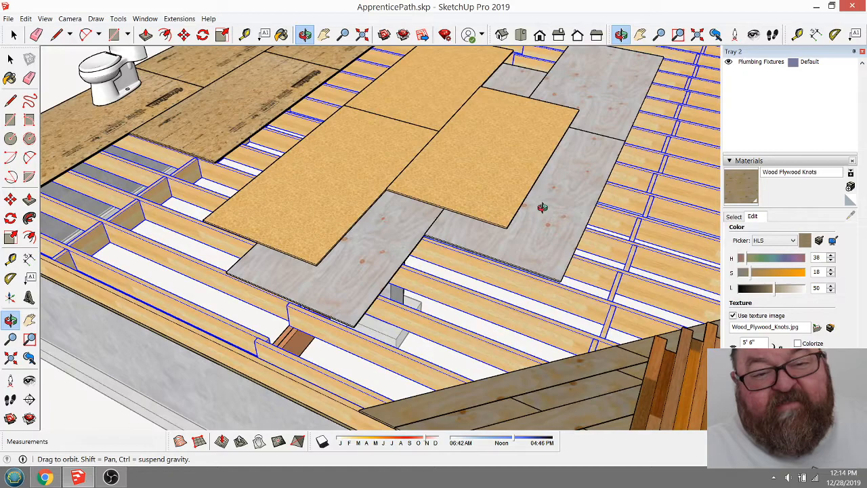
left_click_drag(542, 207, 444, 241)
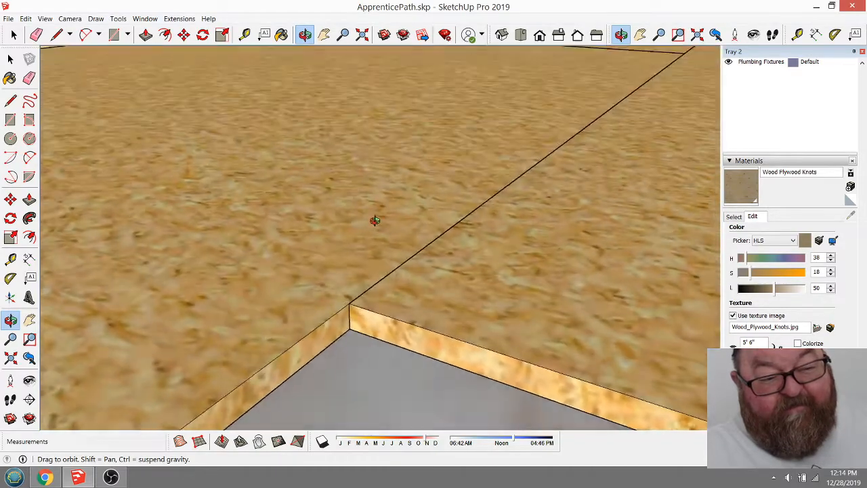
left_click_drag(375, 221, 431, 172)
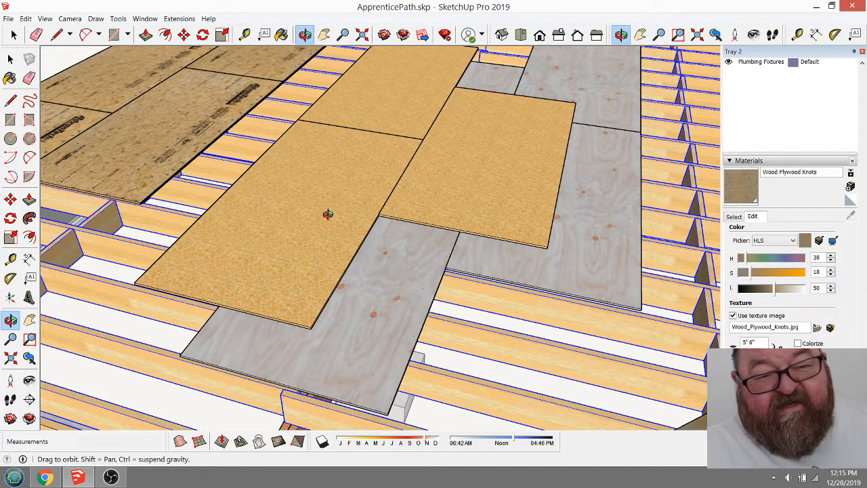
mouse_move(443, 242)
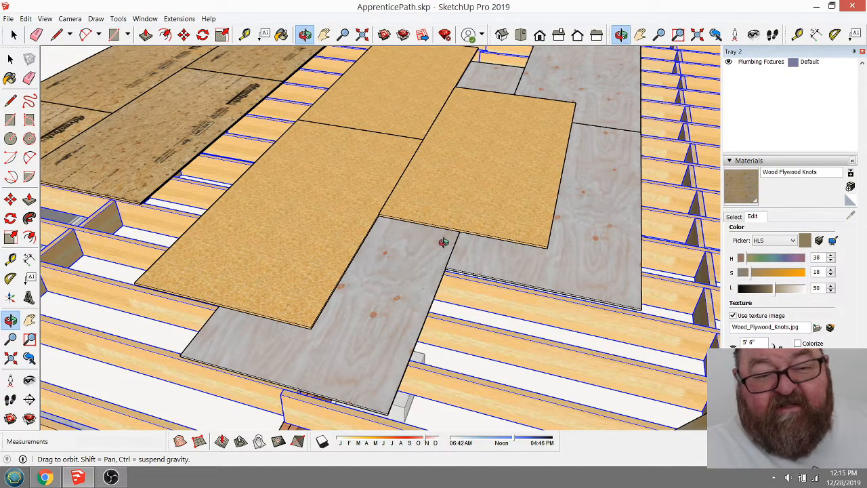
Examine the thick OSB panel edge over the plywood and the staggered panels
left_click_drag(443, 241, 406, 227)
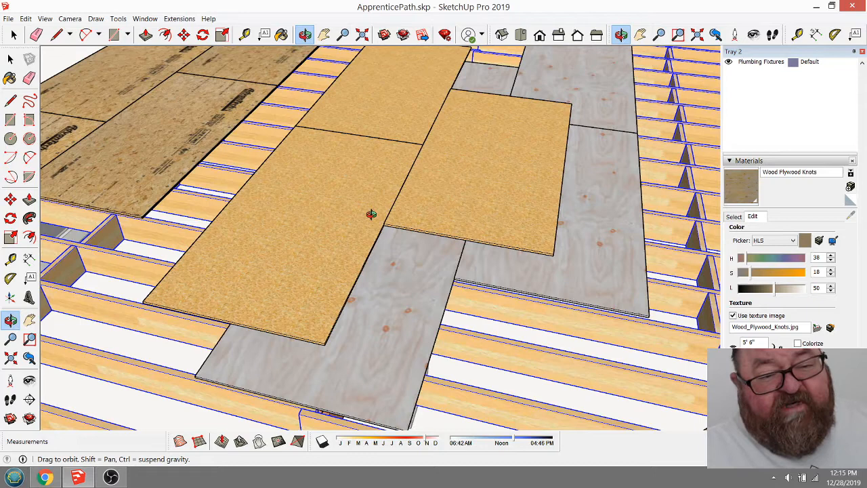
mouse_move(406, 216)
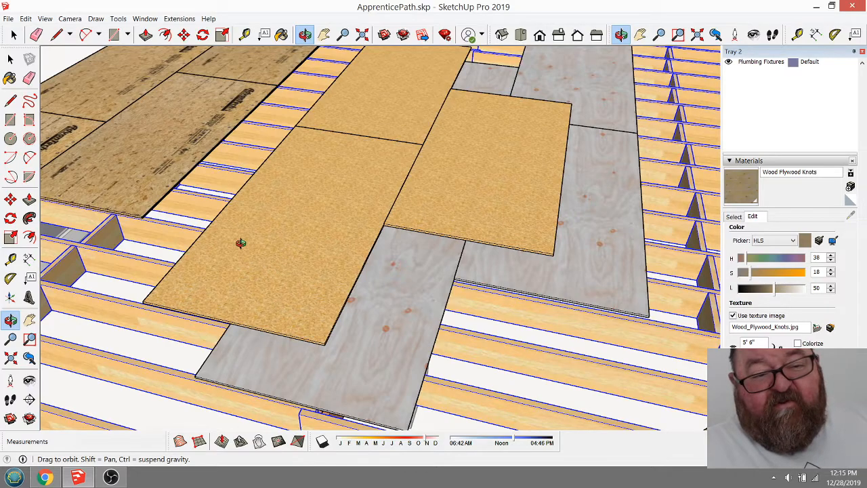
left_click_drag(241, 243, 457, 239)
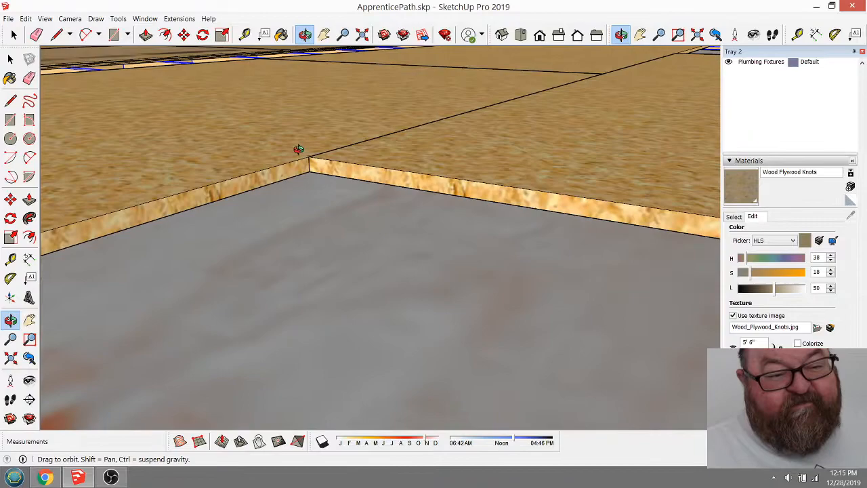
left_click_drag(299, 150, 375, 223)
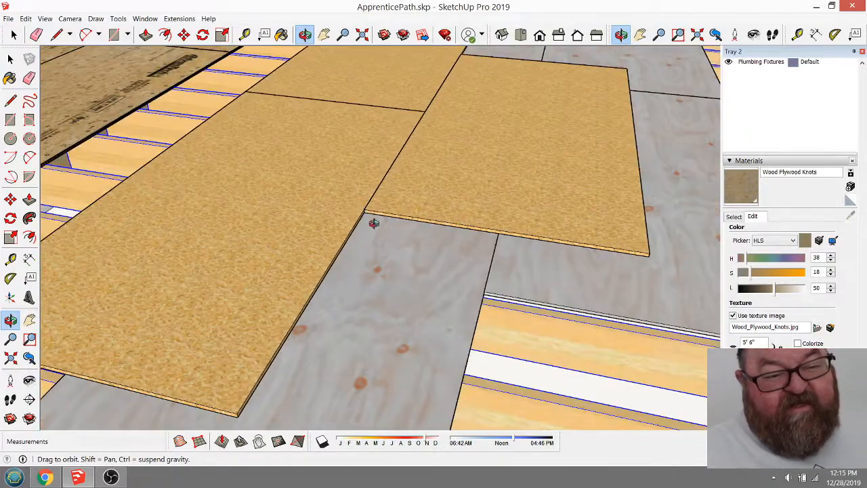
mouse_move(375, 237)
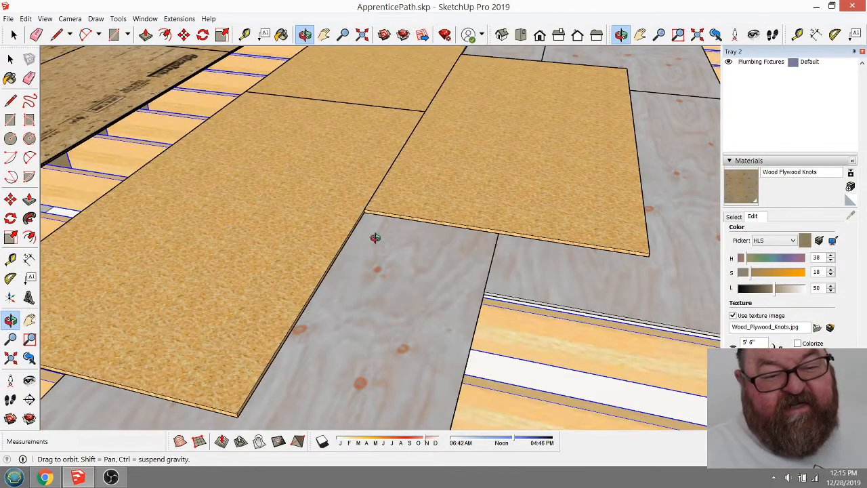
left_click_drag(376, 237, 400, 271)
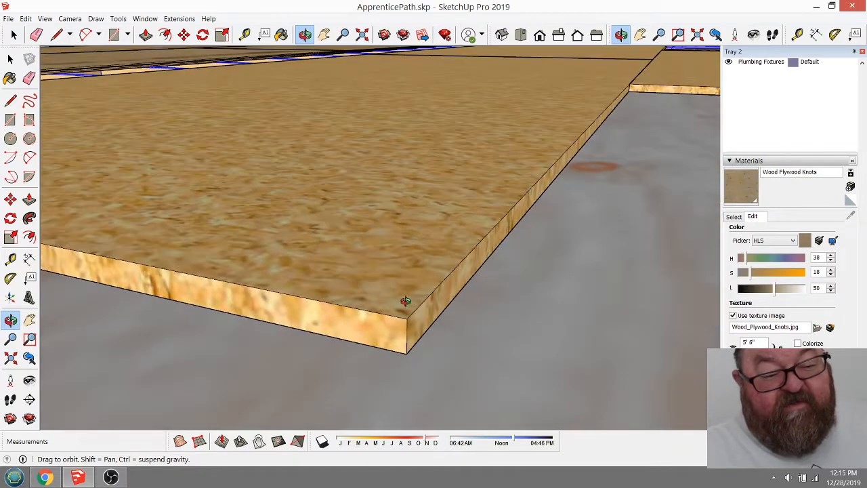
mouse_move(274, 270)
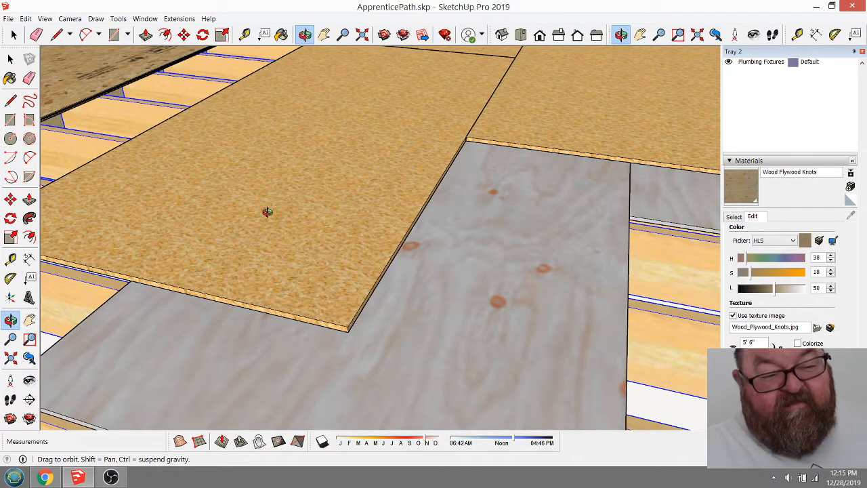
mouse_move(315, 301)
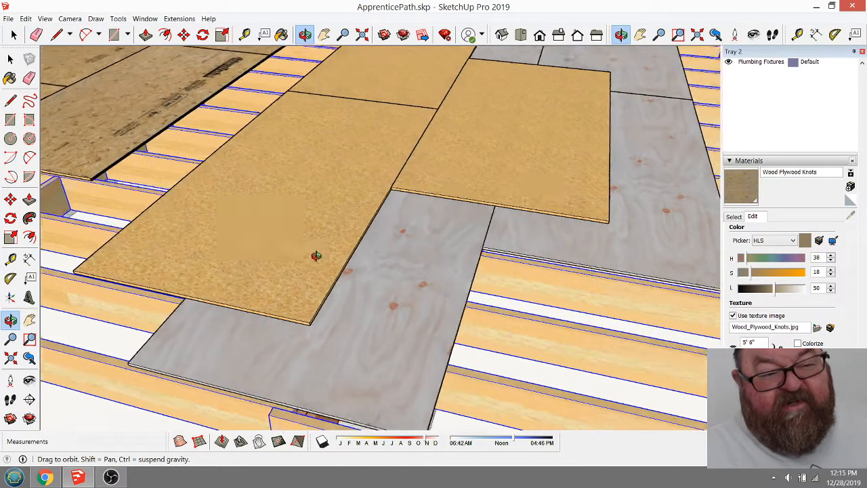
left_click_drag(339, 258, 271, 271)
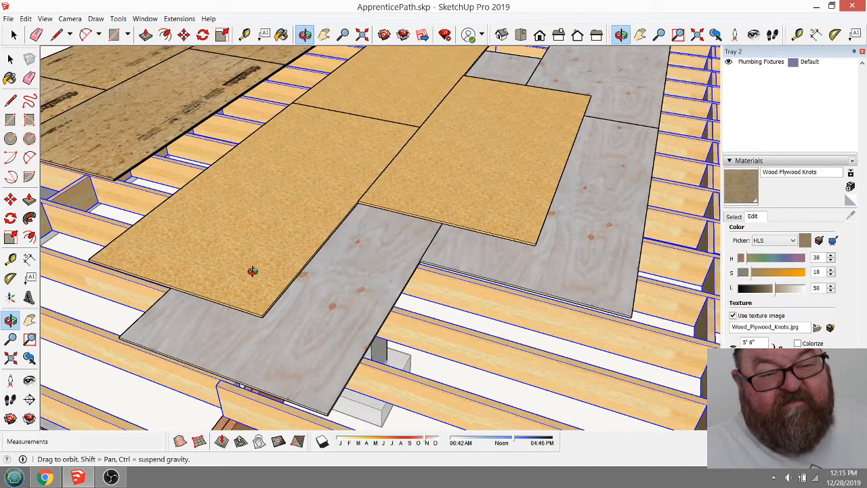
left_click_drag(253, 271, 303, 337)
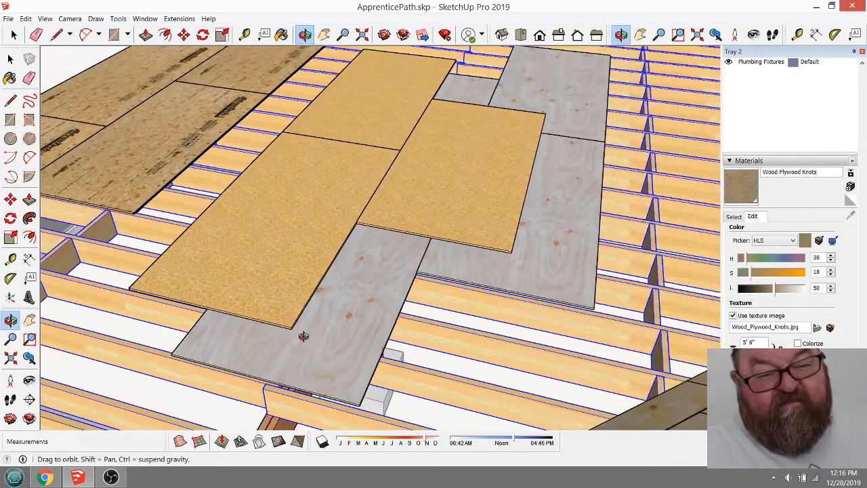
mouse_move(289, 302)
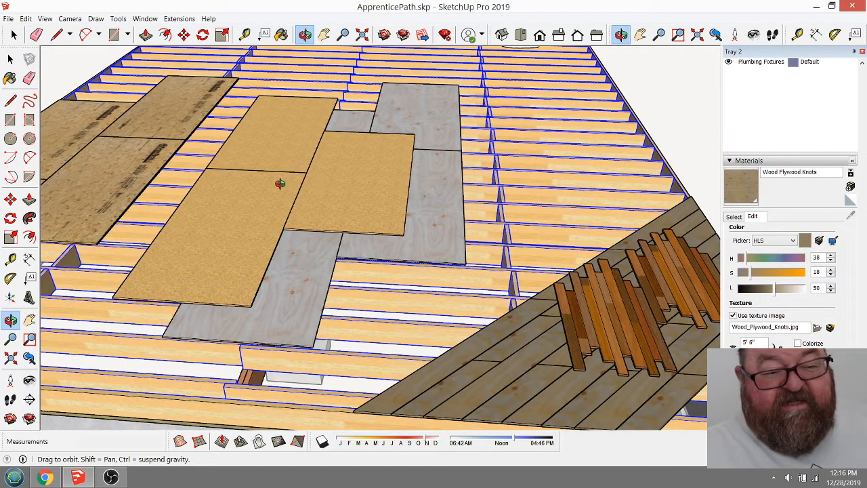
mouse_move(479, 284)
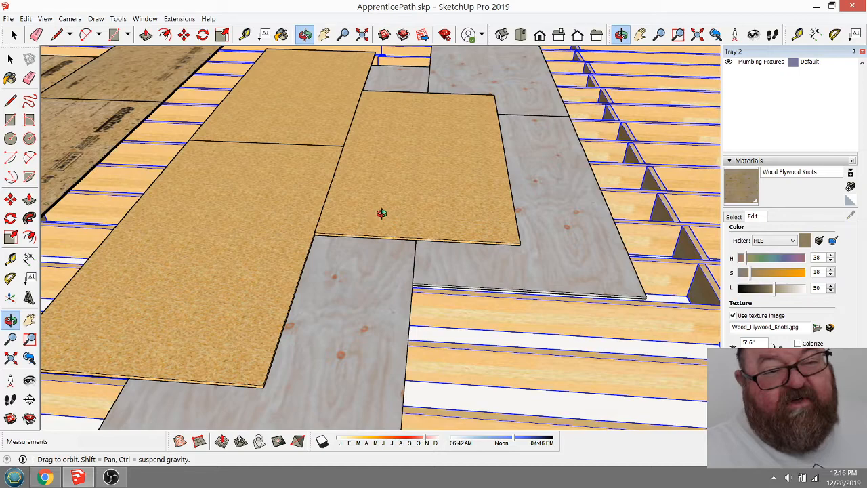
Nudge the AdvanTech sheet beside the toilet 1/8 inch along the green axis
left_click_drag(379, 217, 484, 289)
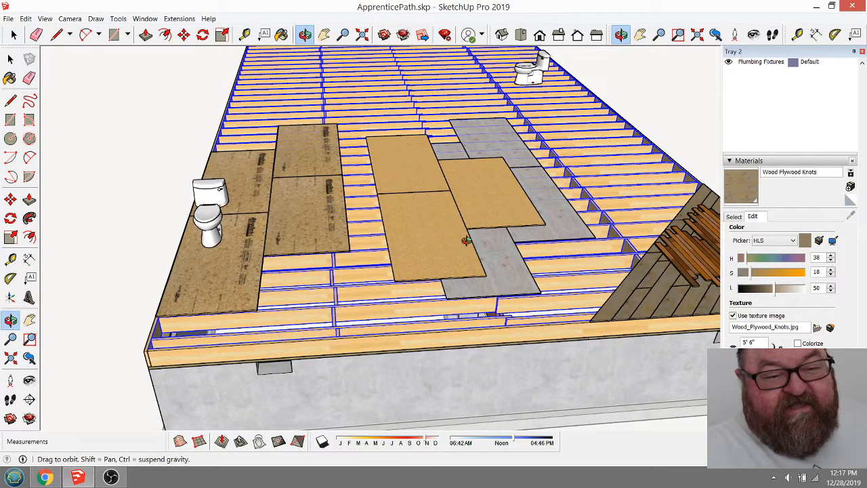
left_click_drag(468, 241, 281, 227)
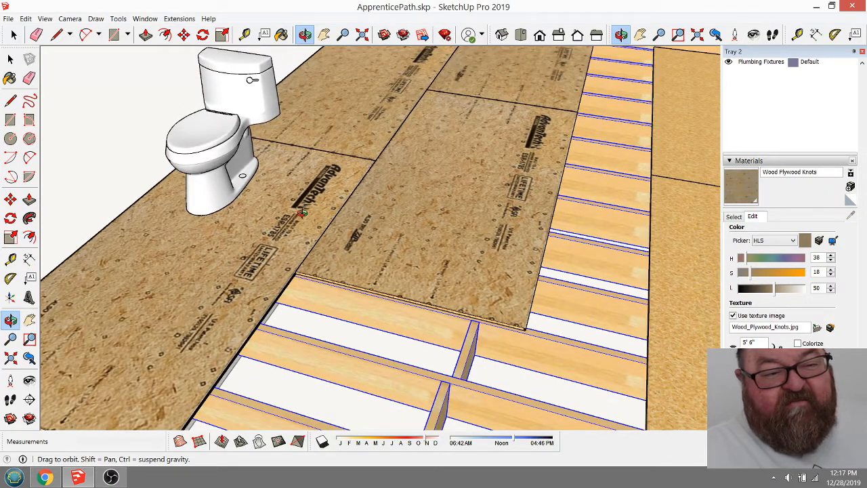
mouse_move(326, 219)
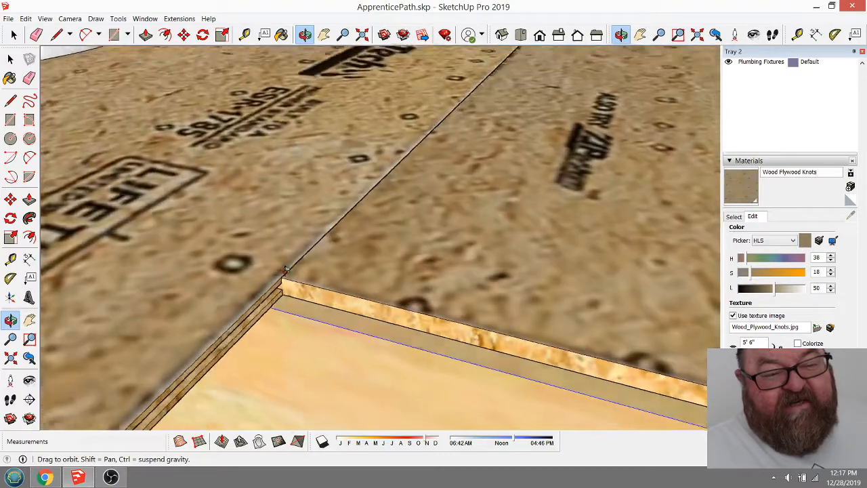
left_click_drag(284, 271, 382, 286)
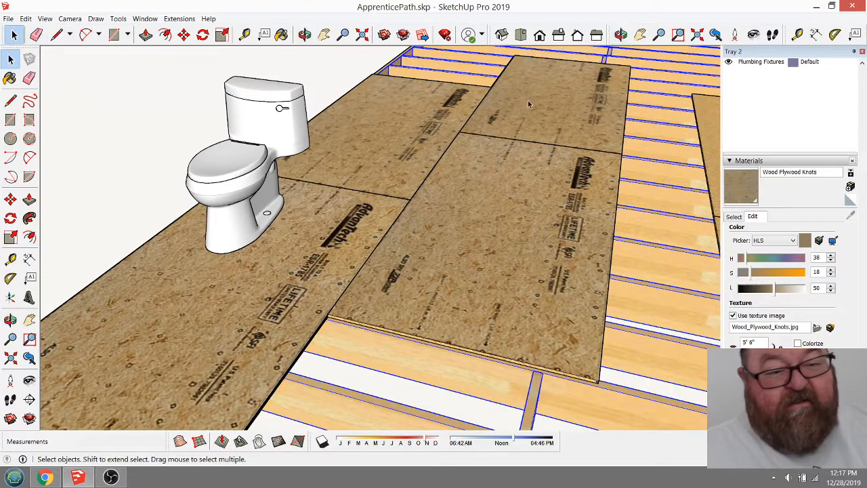
left_click(529, 105)
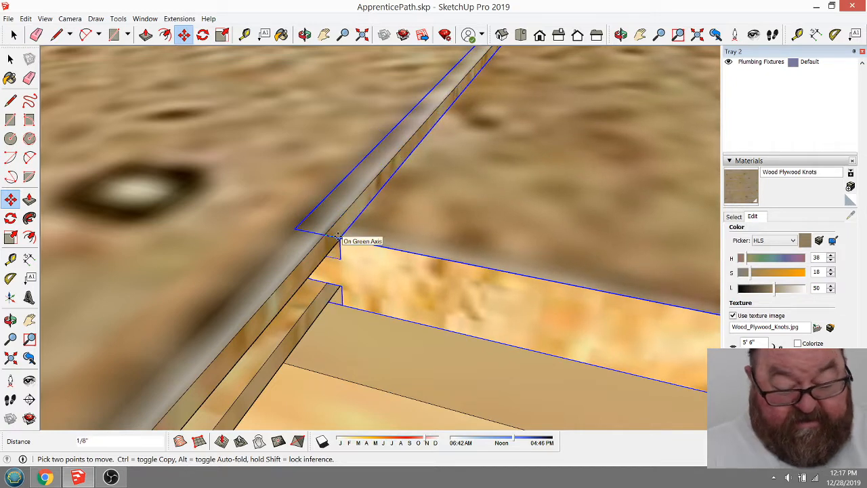
type("1/1")
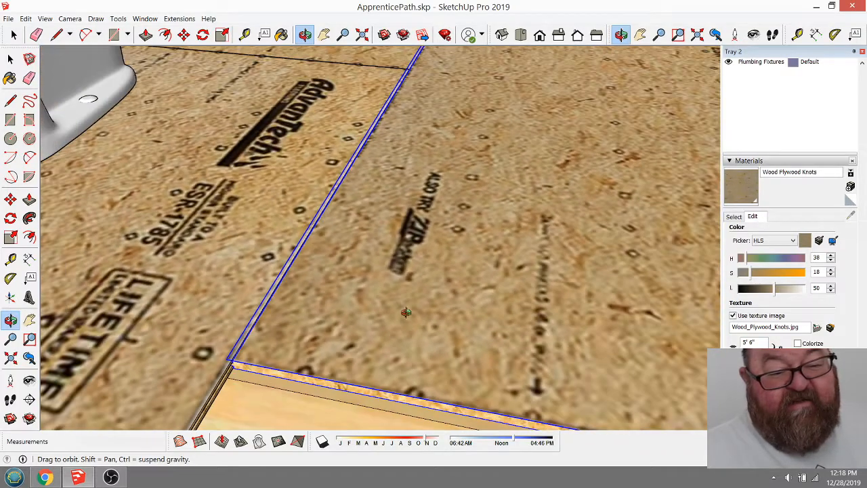
left_click_drag(406, 312, 472, 322)
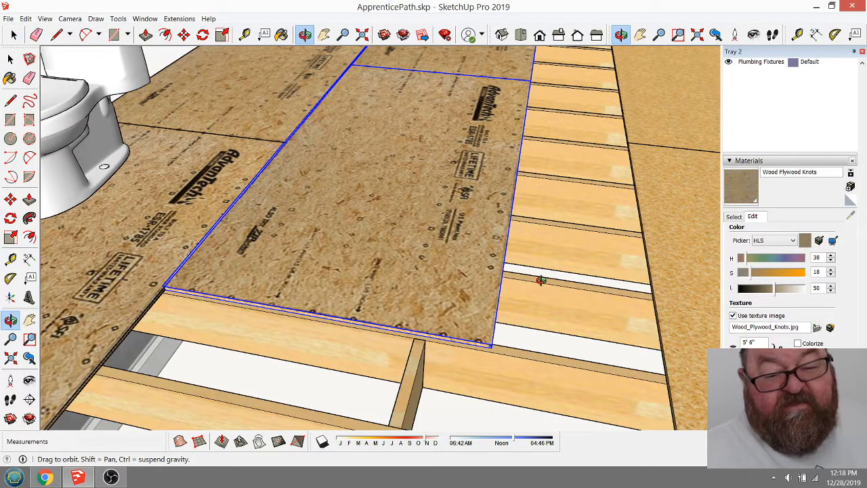
mouse_move(574, 144)
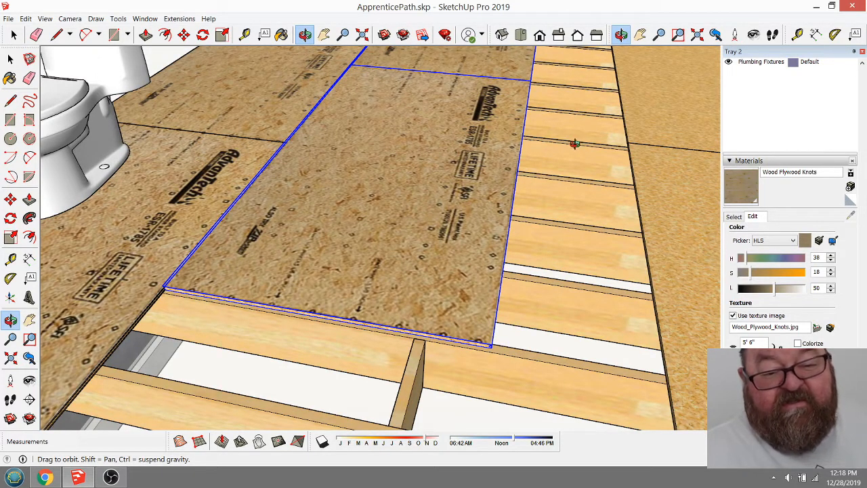
mouse_move(550, 110)
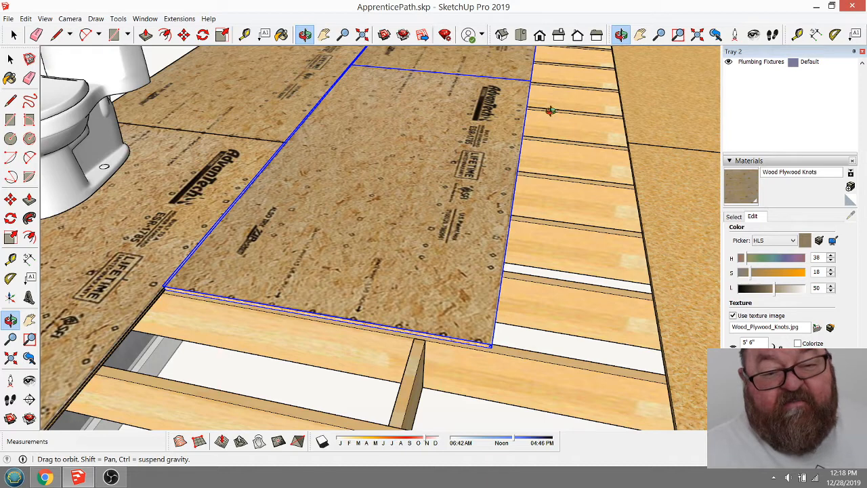
mouse_move(467, 301)
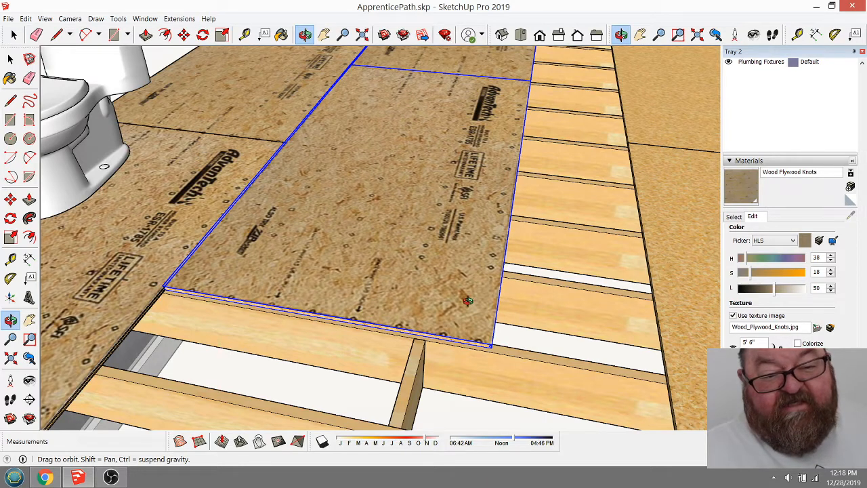
mouse_move(528, 183)
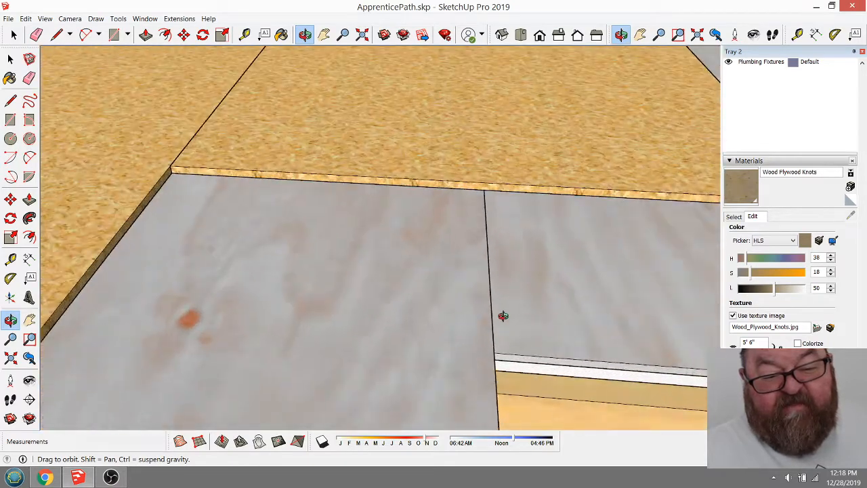
left_click_drag(503, 316, 489, 278)
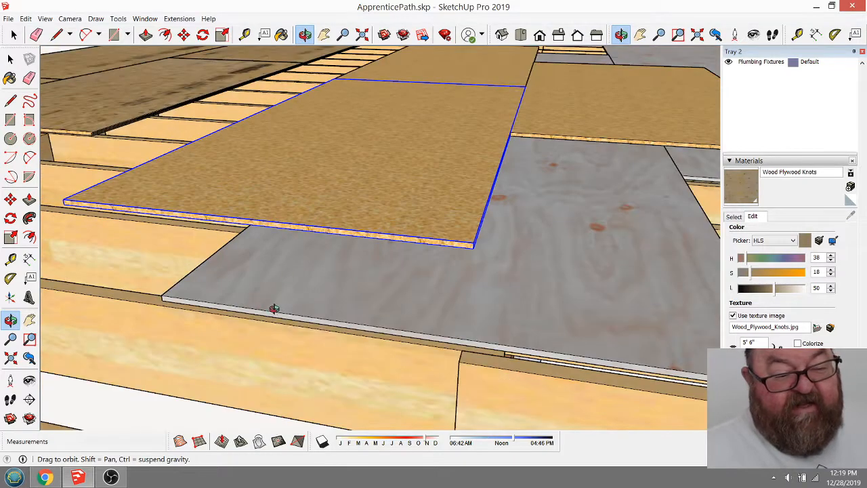
mouse_move(363, 218)
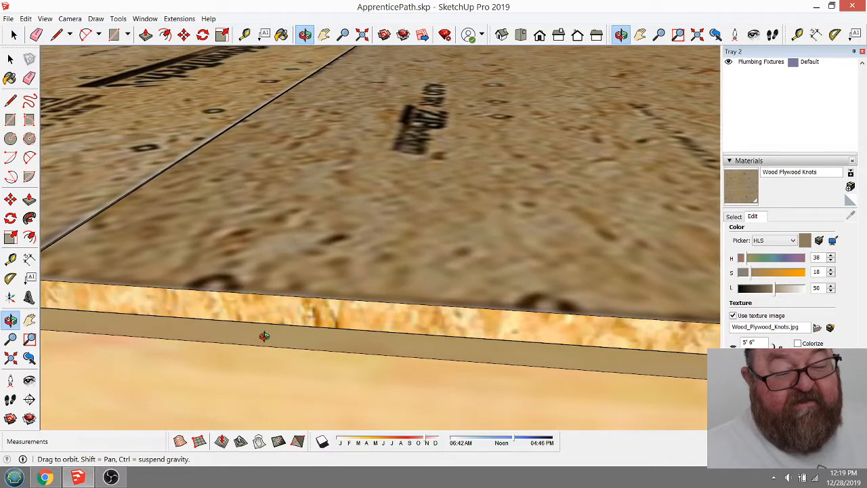
mouse_move(275, 317)
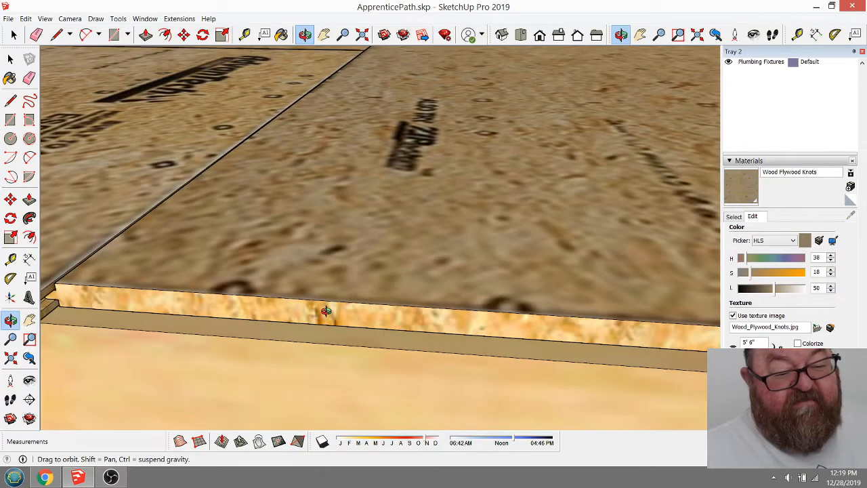
left_click_drag(326, 310, 348, 349)
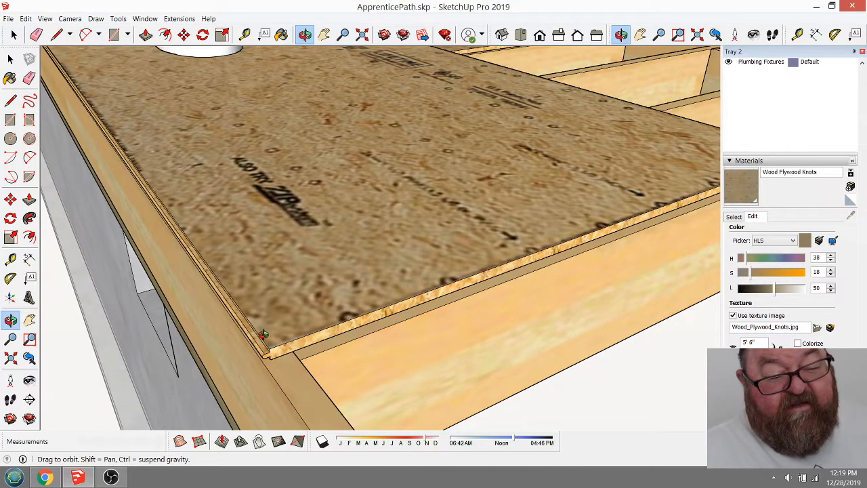
left_click_drag(264, 336, 388, 241)
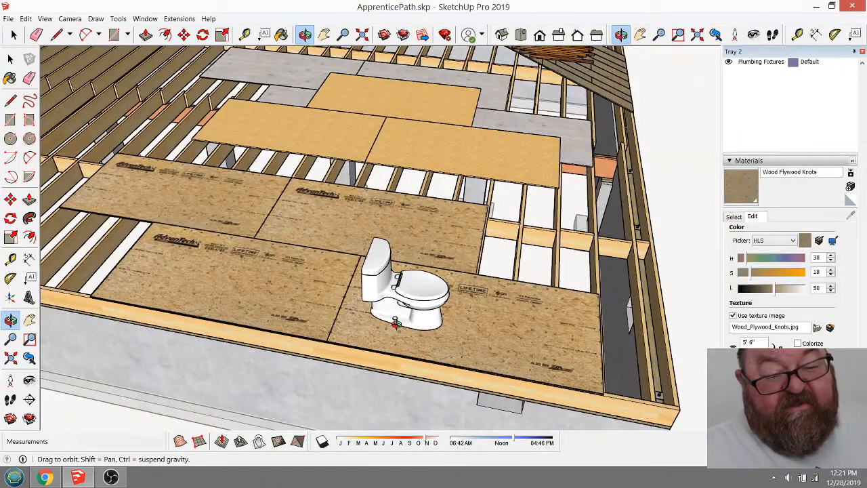
left_click_drag(396, 325, 401, 330)
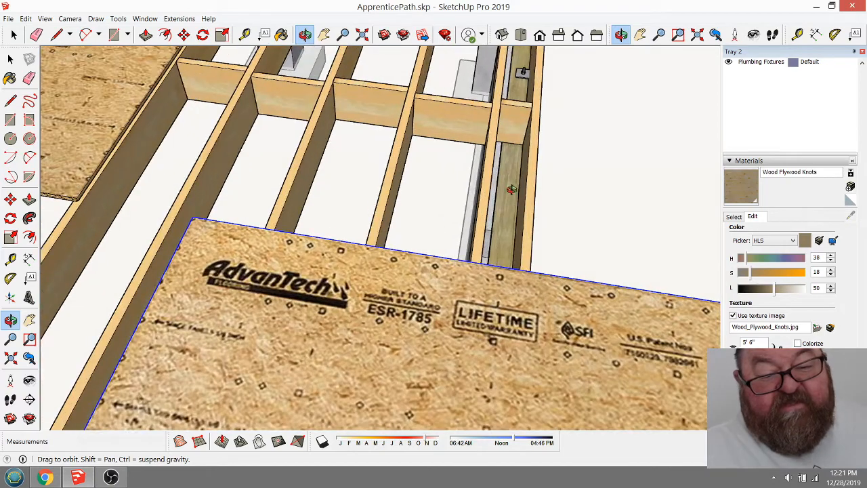
left_click_drag(512, 191, 440, 204)
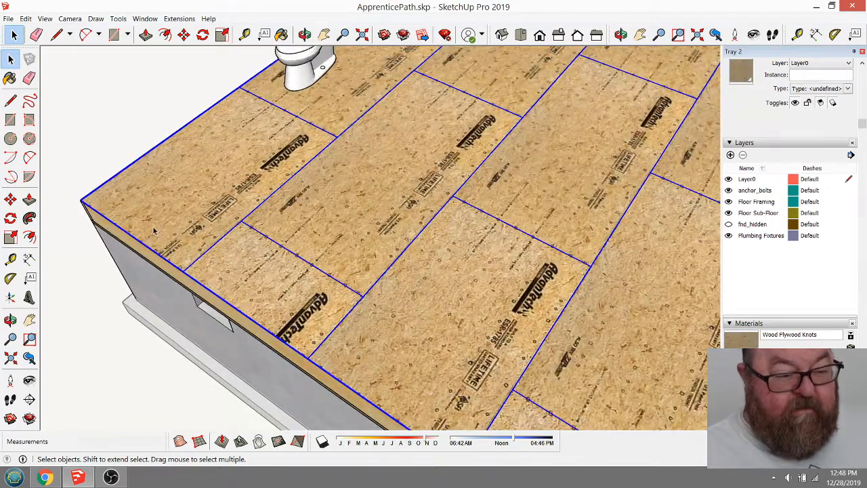
left_click(185, 35)
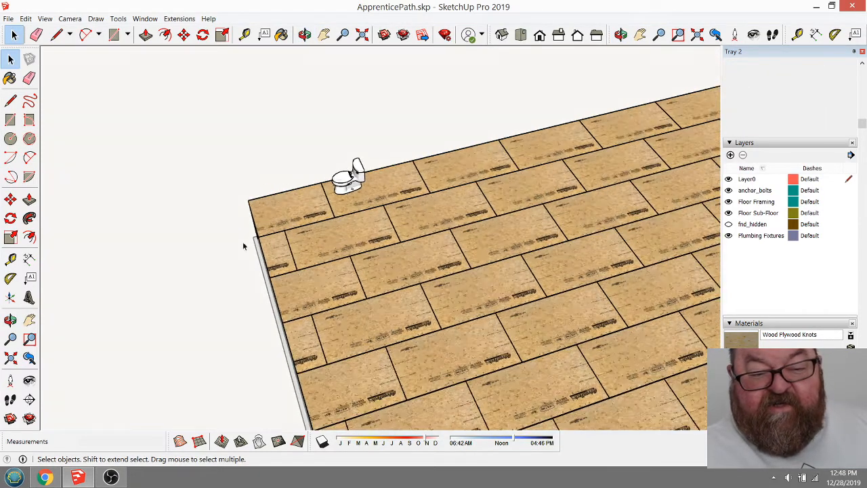
mouse_move(620, 332)
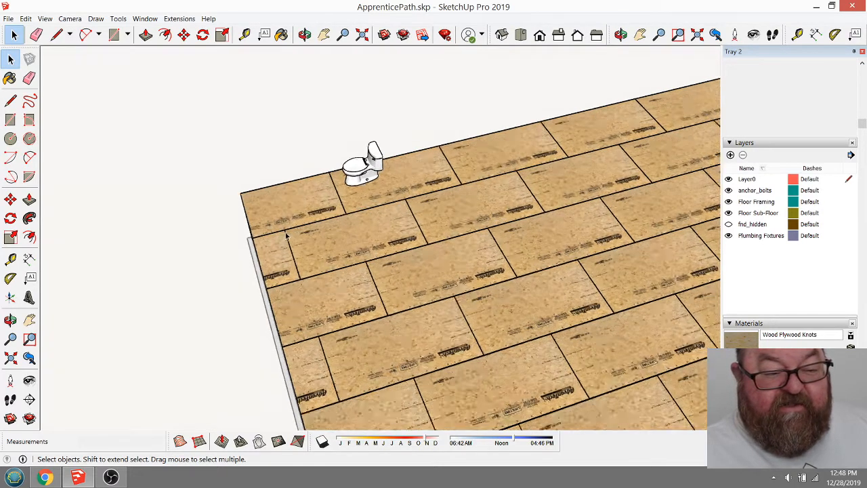
left_click(620, 35)
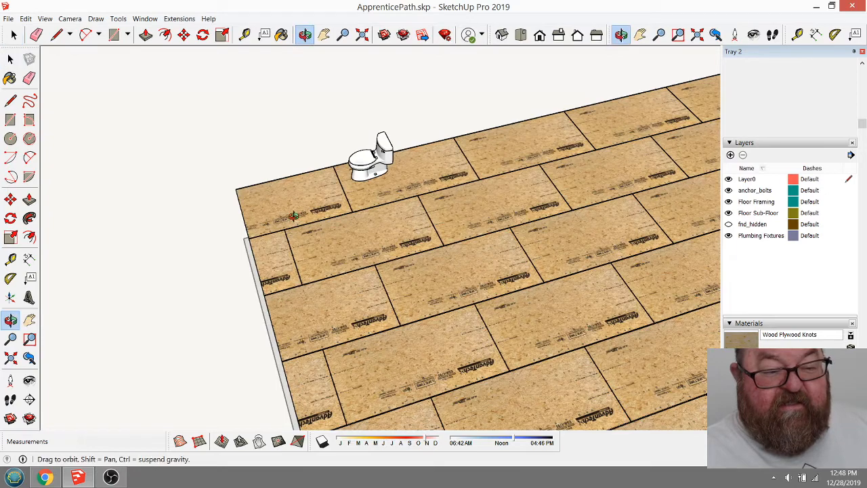